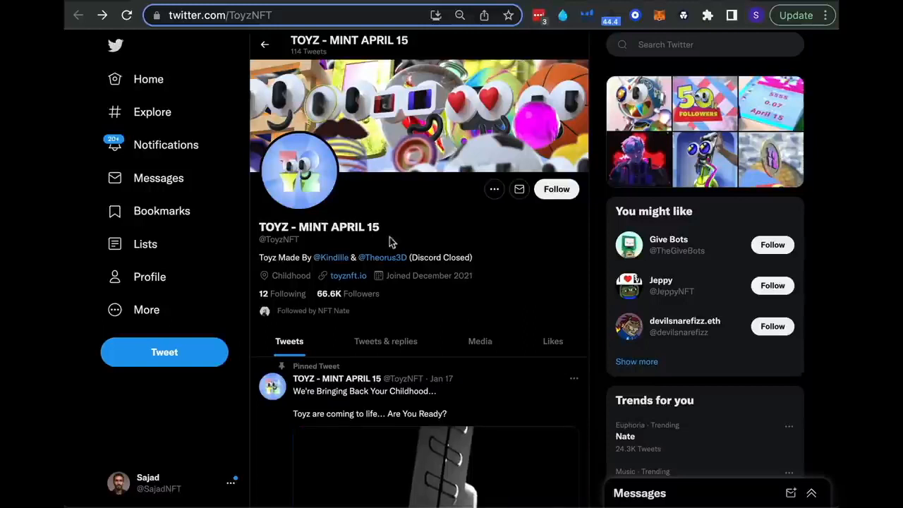
scroll(down, 3)
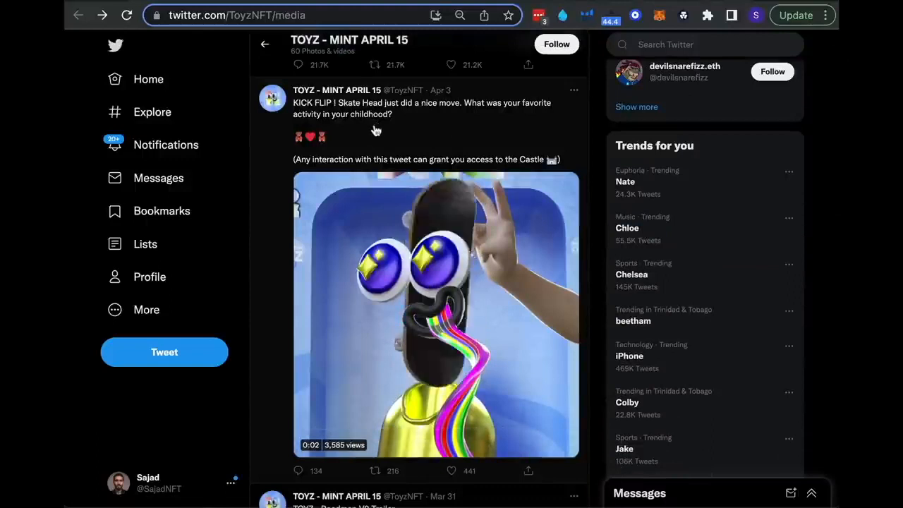
scroll(down, 3)
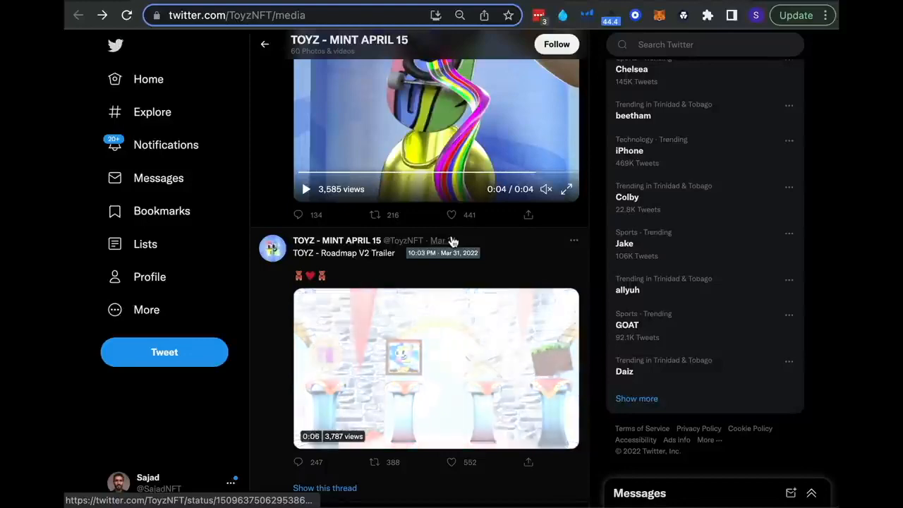
scroll(up, 3)
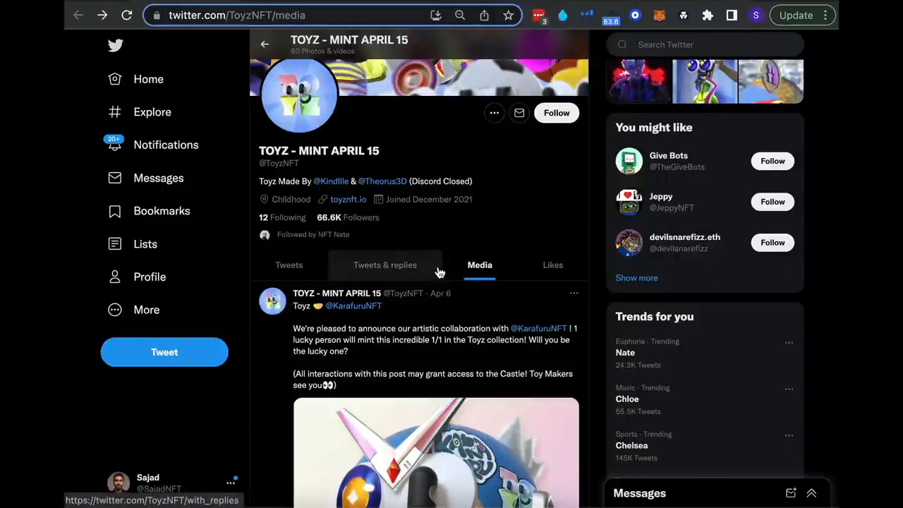
mouse_move(435, 240)
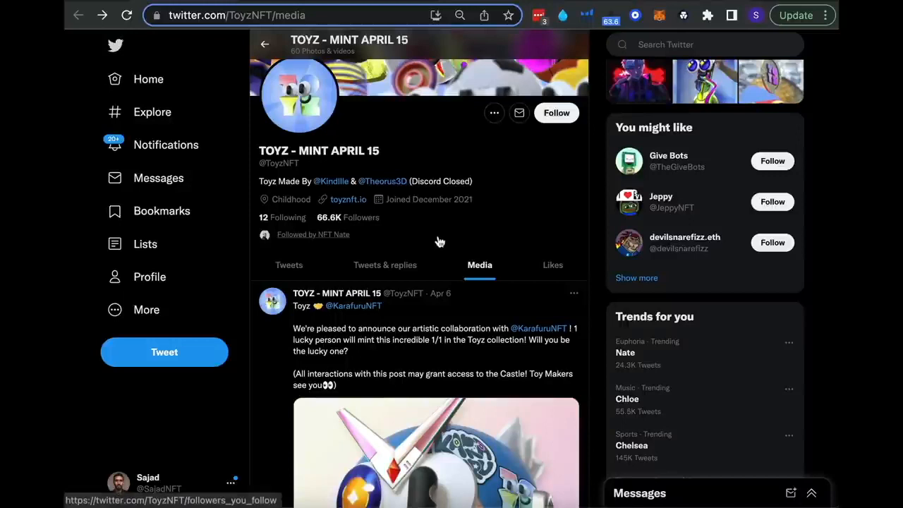
click(383, 182)
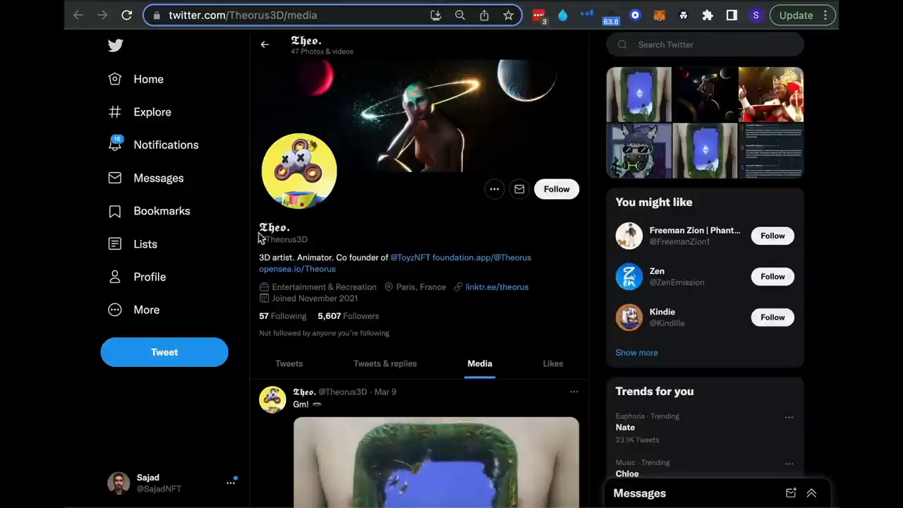
- Scroll through Theorus3D's media posts of Toyz head and hat designs
scroll(down, 3)
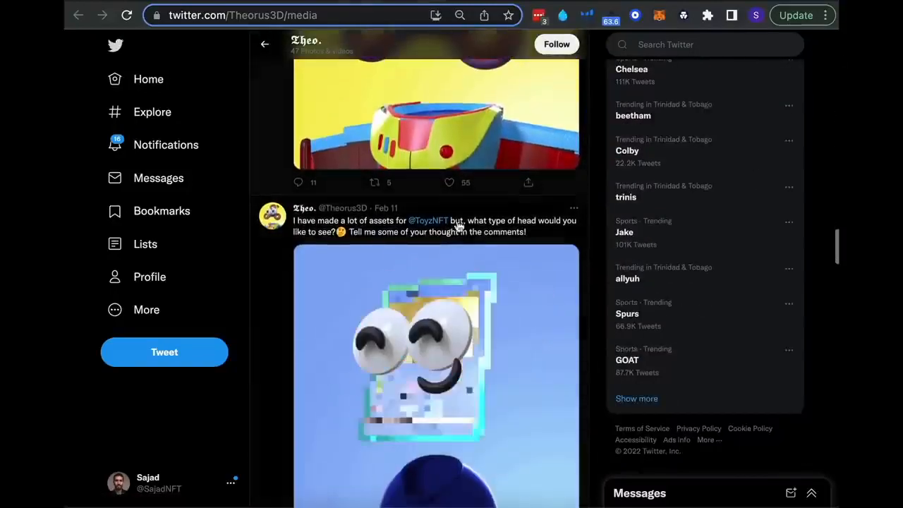
scroll(down, 3)
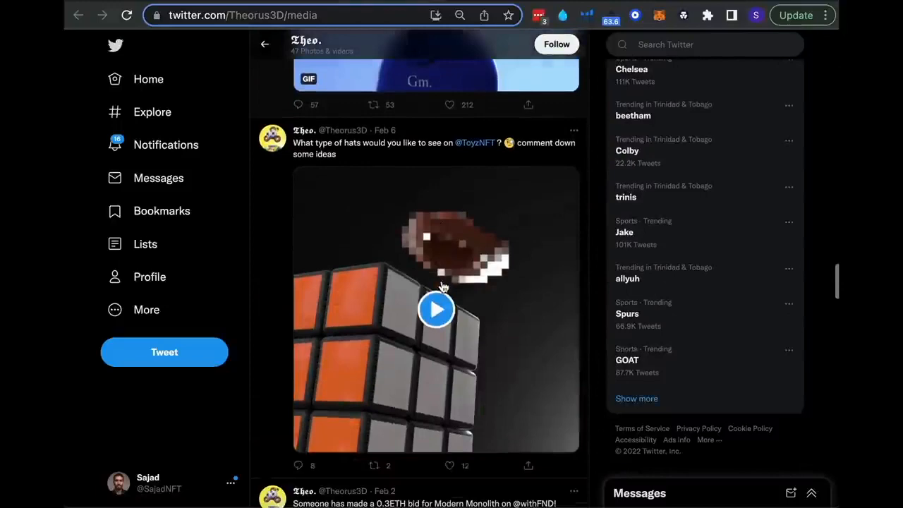
scroll(down, 3)
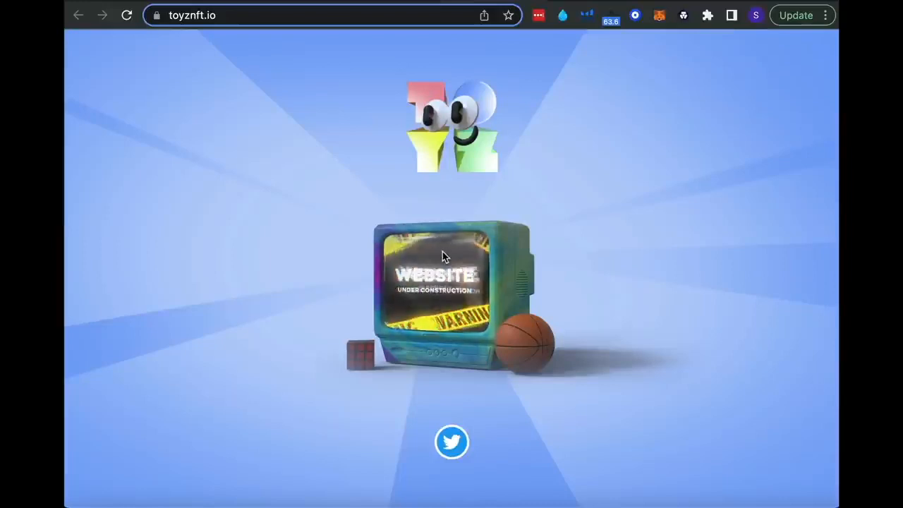
mouse_move(328, 136)
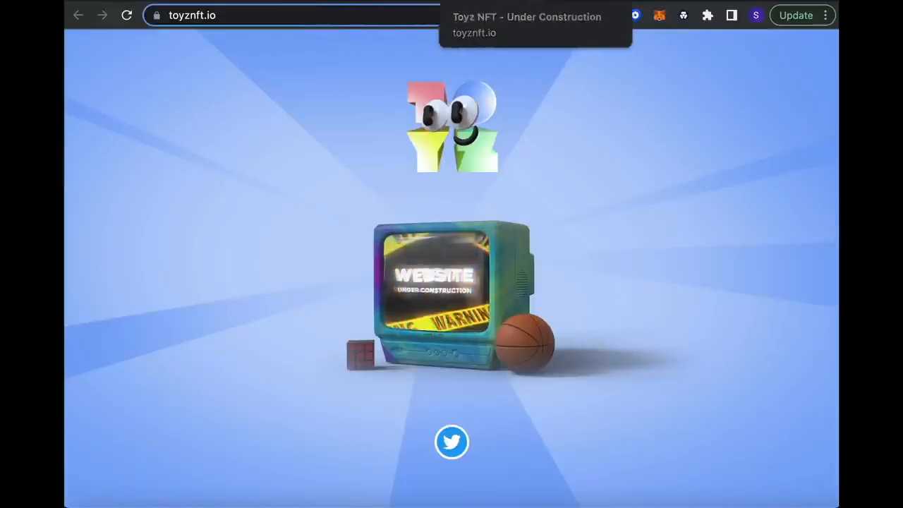
- Leave the under-construction toyznft.io page for the 88 Dynasty Twitter tab
click(451, 441)
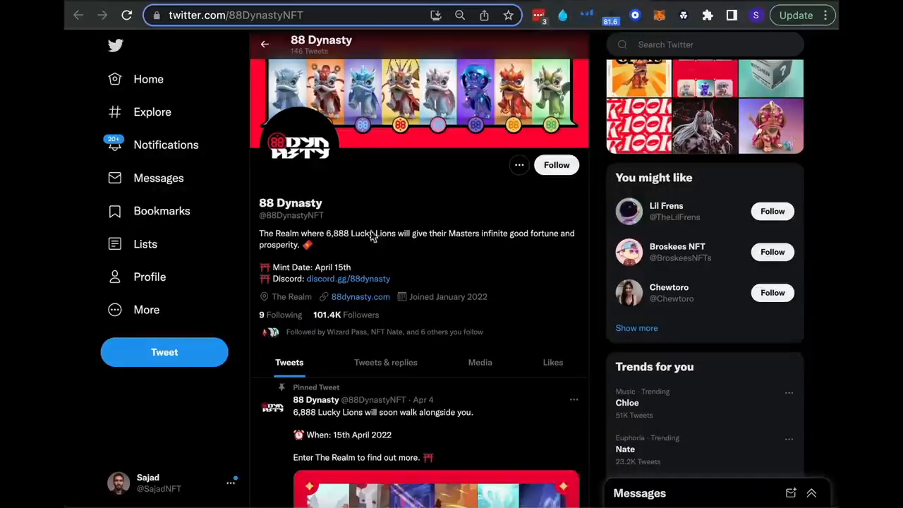
mouse_move(440, 278)
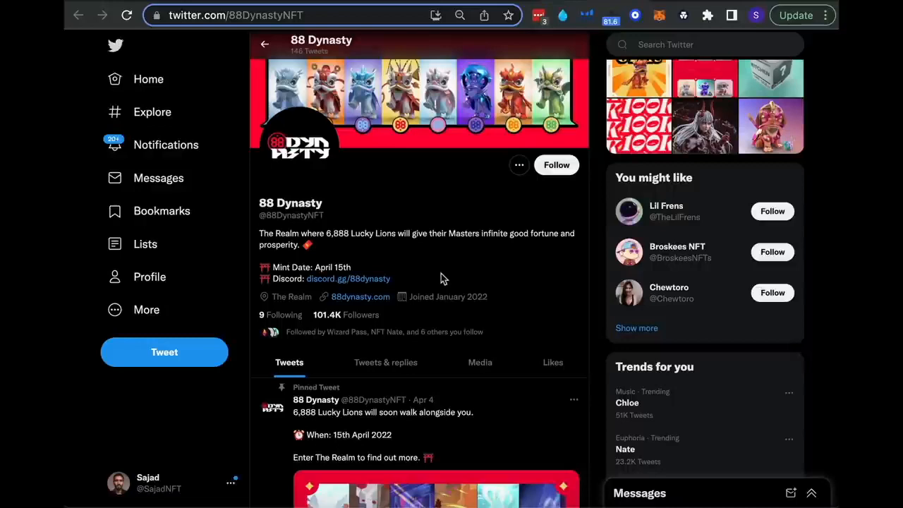
- Scroll the 88DynastyNFT profile and filter it to the Media tab
scroll(down, 3)
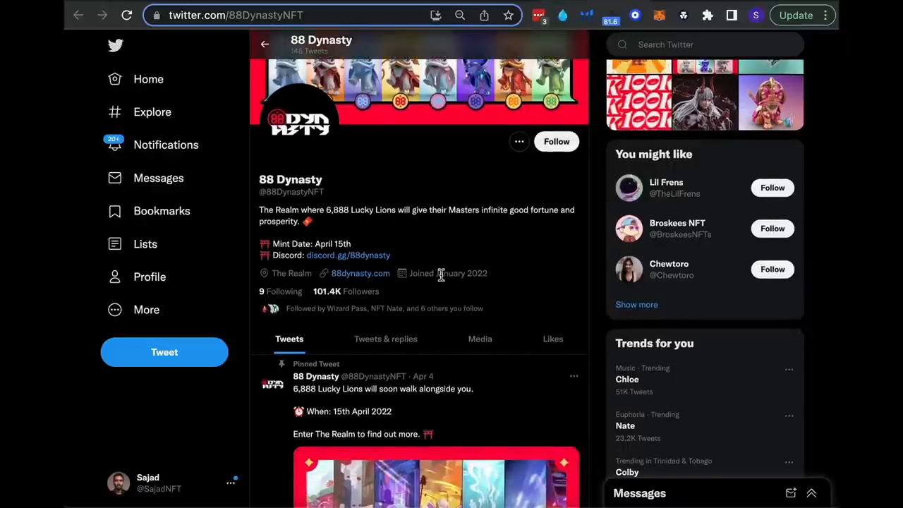
scroll(down, 3)
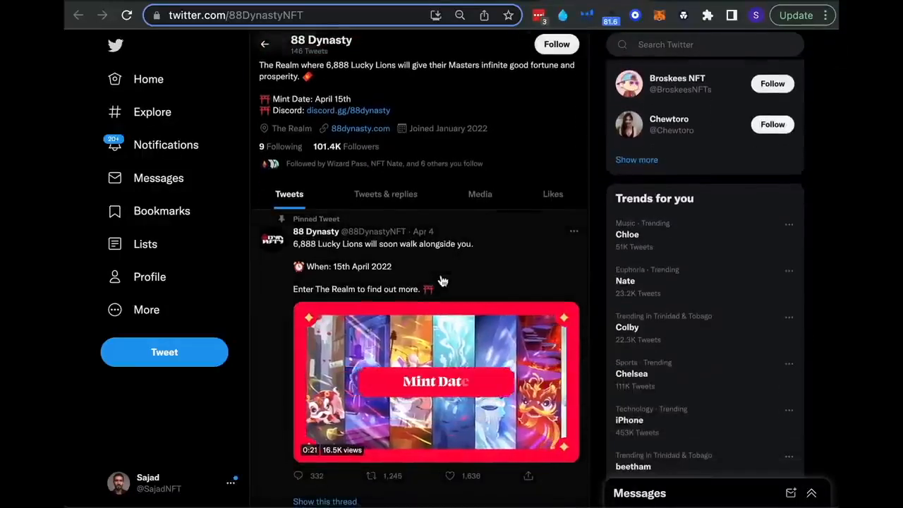
scroll(down, 3)
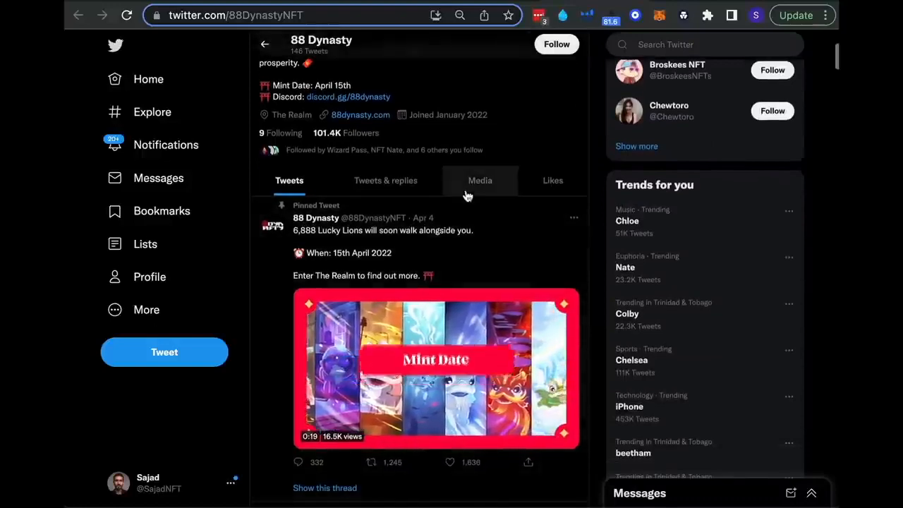
click(480, 180)
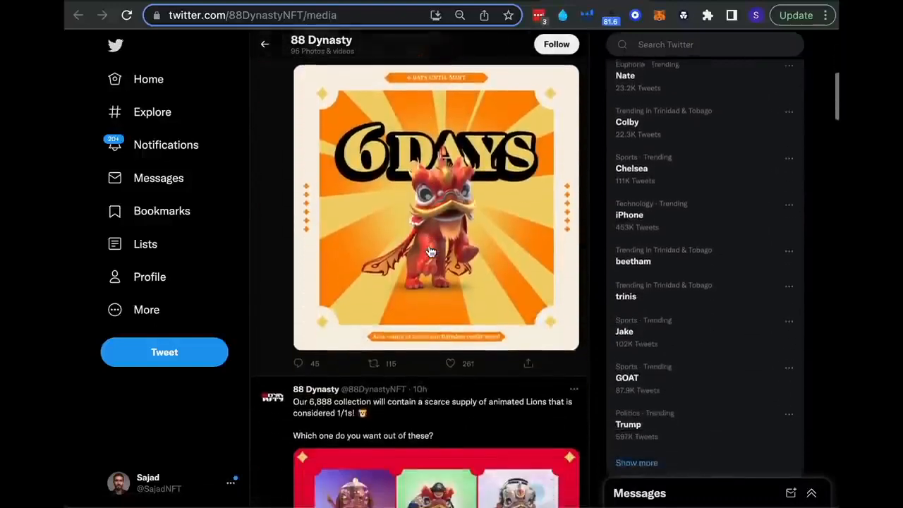
- Find the 8 LUCKYLIST GIVEAWAY post and enlarge its lion image
scroll(down, 3)
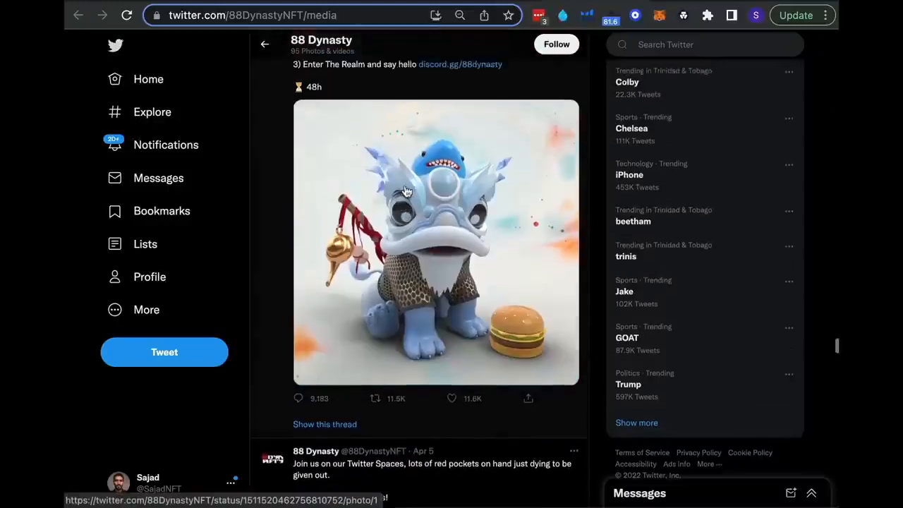
scroll(up, 3)
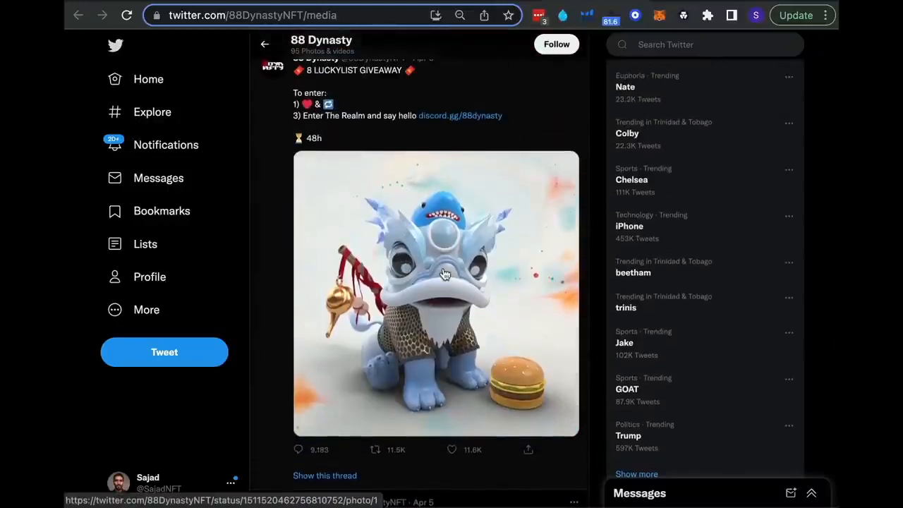
click(445, 274)
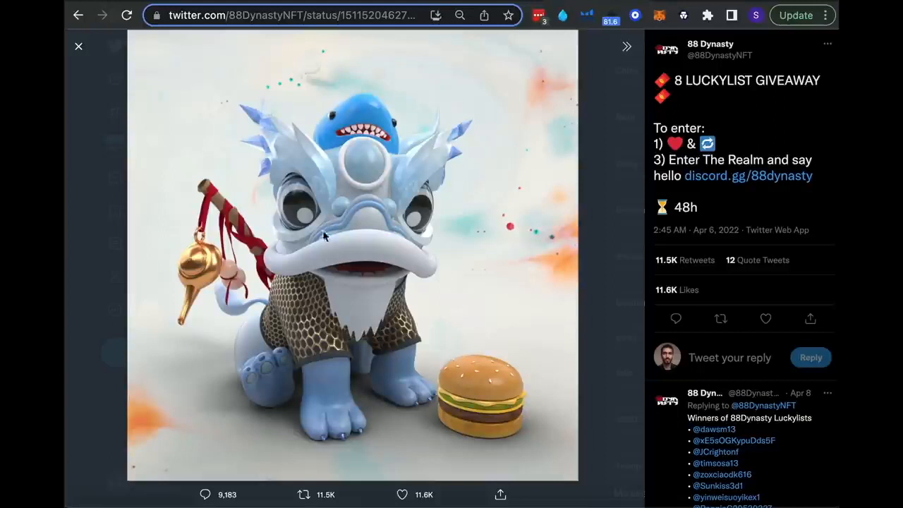
mouse_move(463, 199)
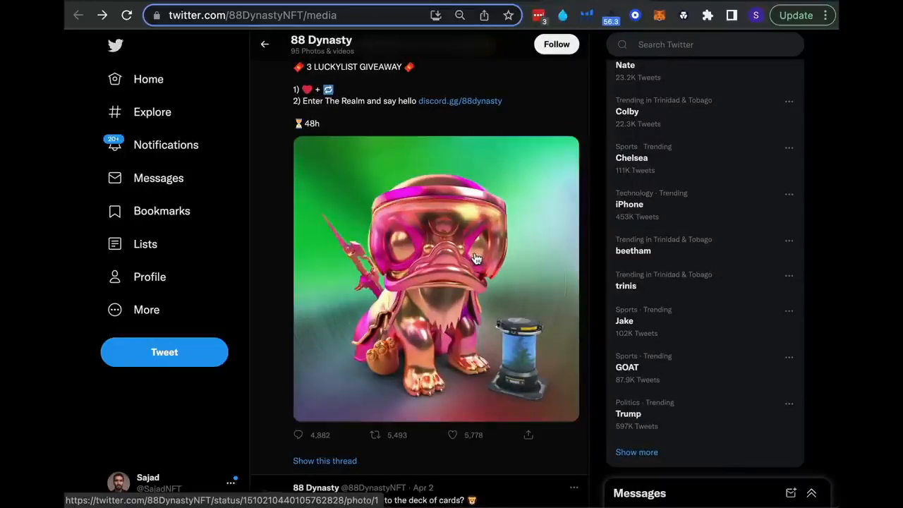
mouse_move(522, 206)
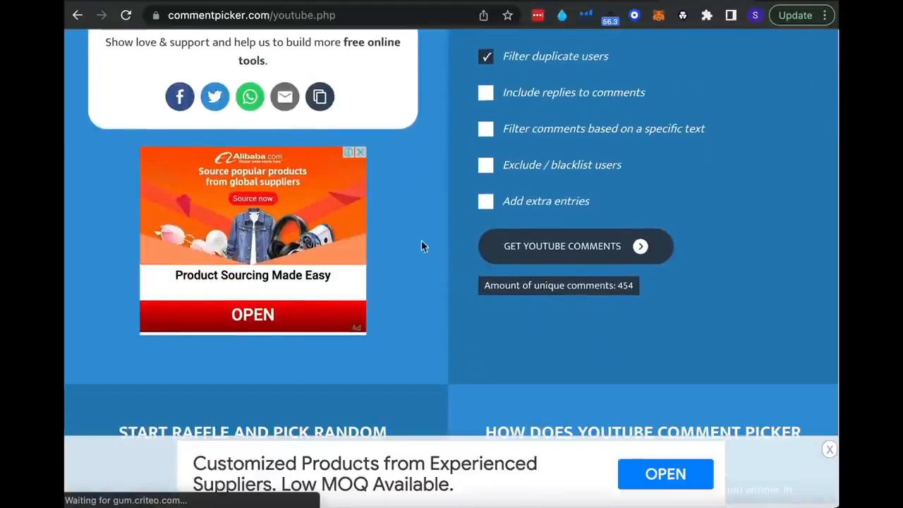
scroll(down, 3)
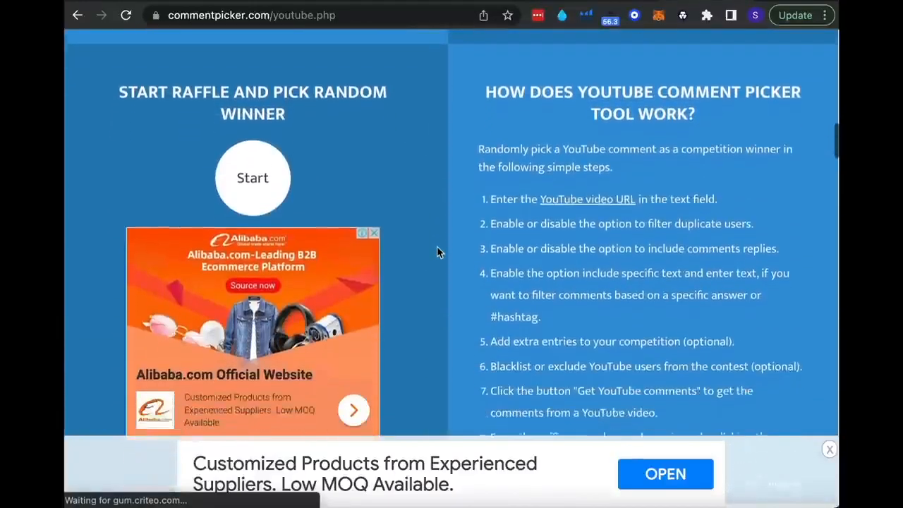
click(252, 177)
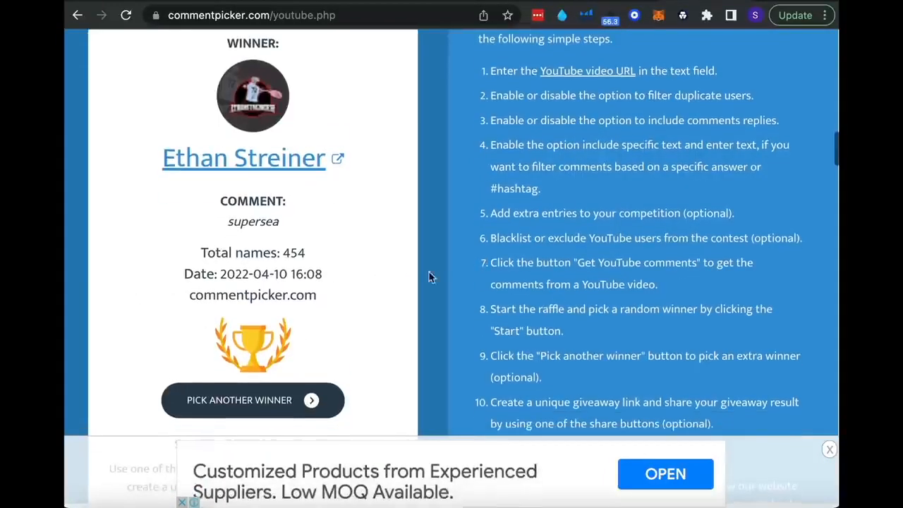
click(238, 400)
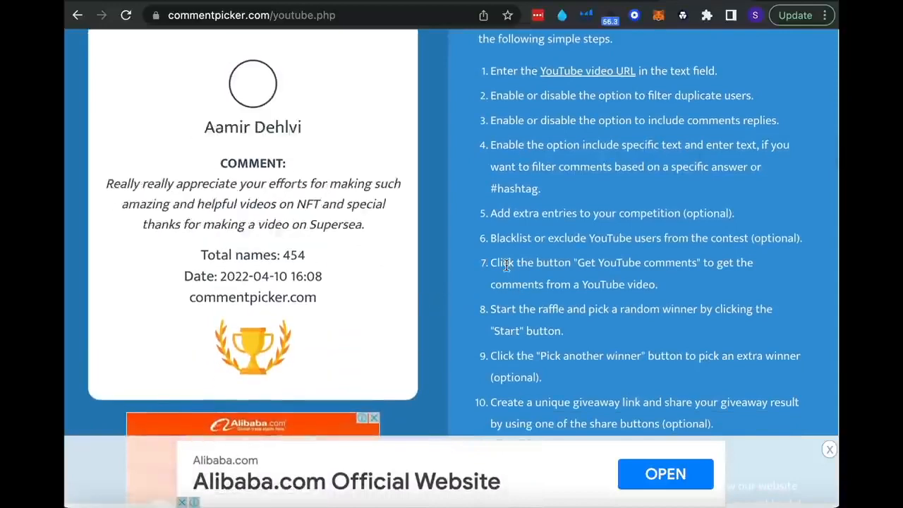
click(239, 373)
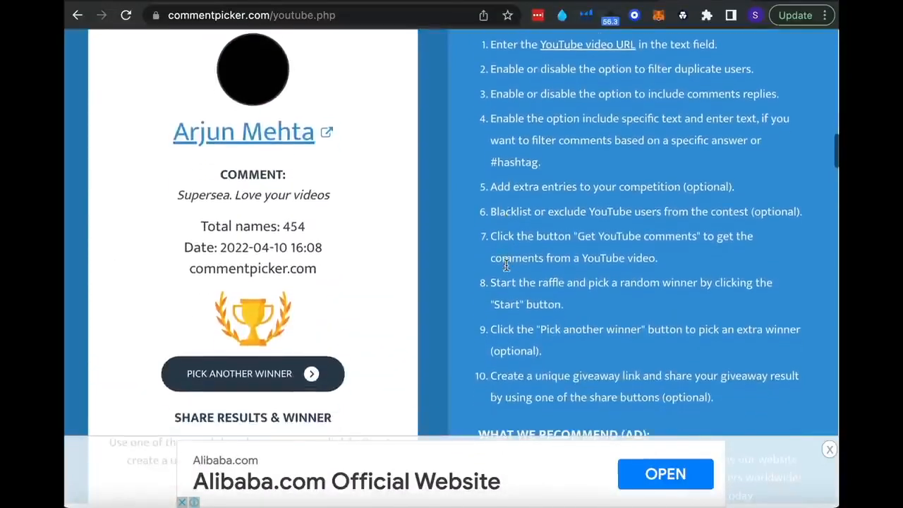
mouse_move(433, 237)
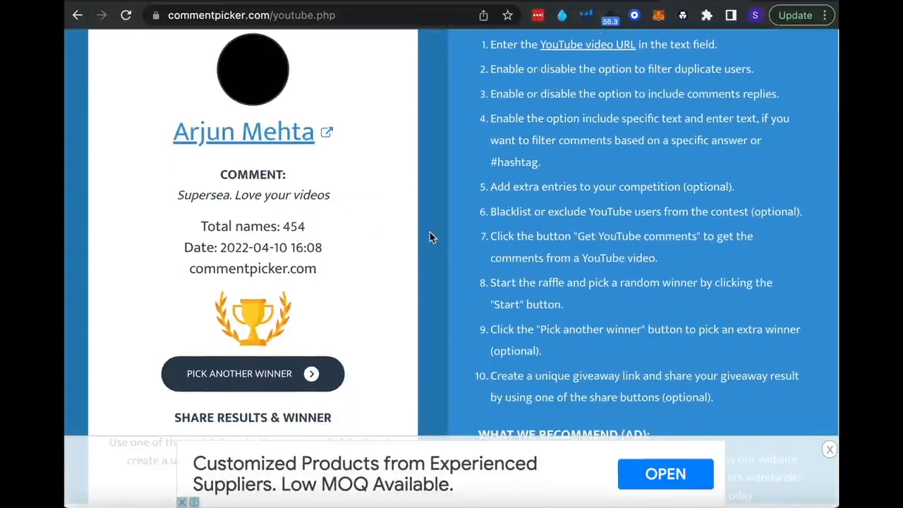
mouse_move(446, 245)
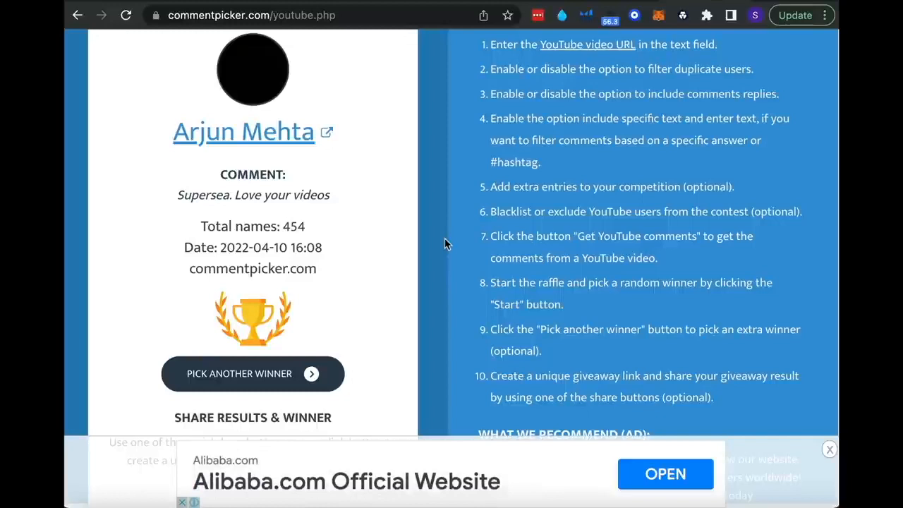
scroll(up, 3)
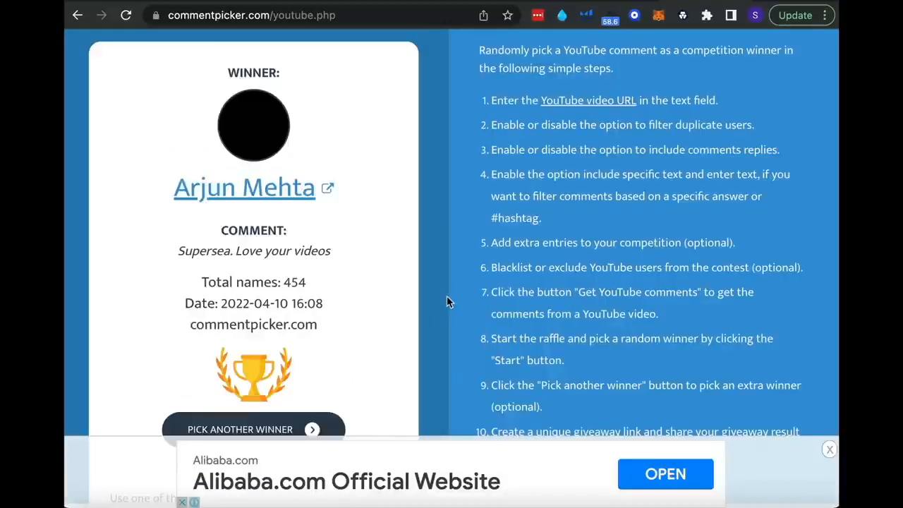
mouse_move(439, 257)
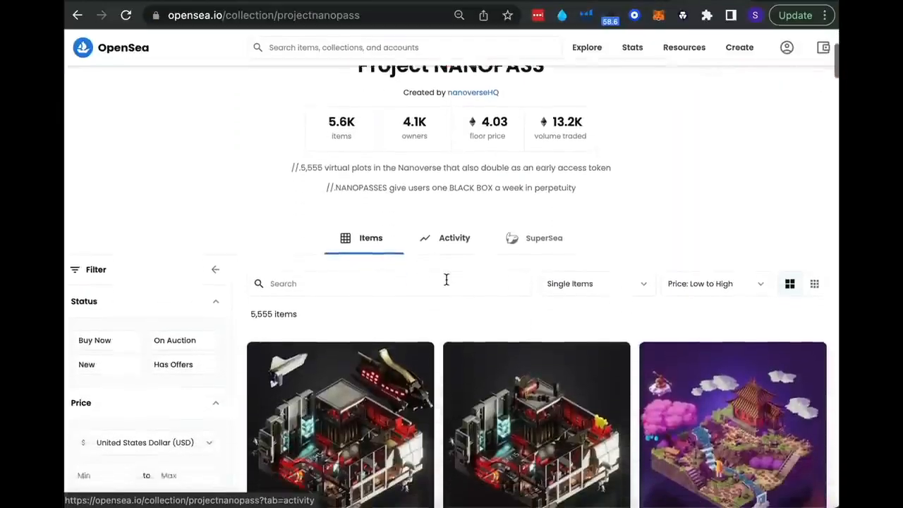
- Scroll through Project NANOPASS's 5,555 items sorted by price low to high
scroll(down, 3)
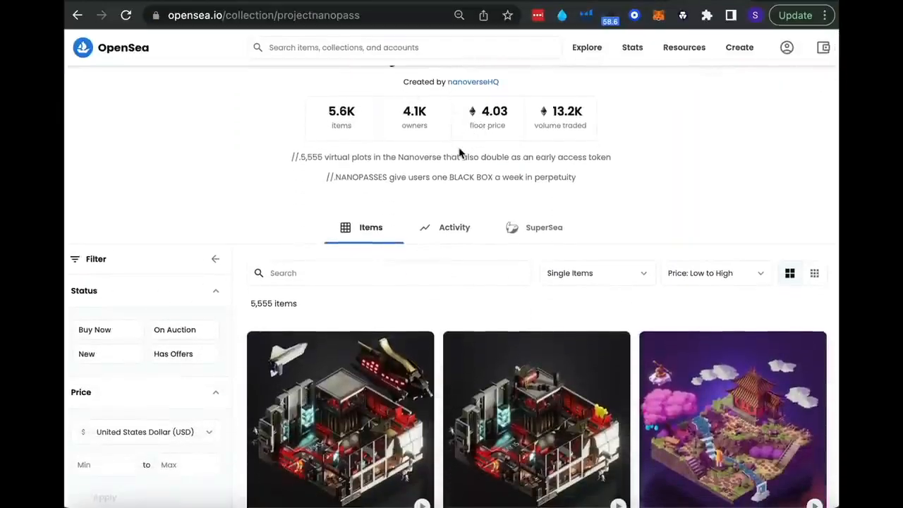
scroll(down, 3)
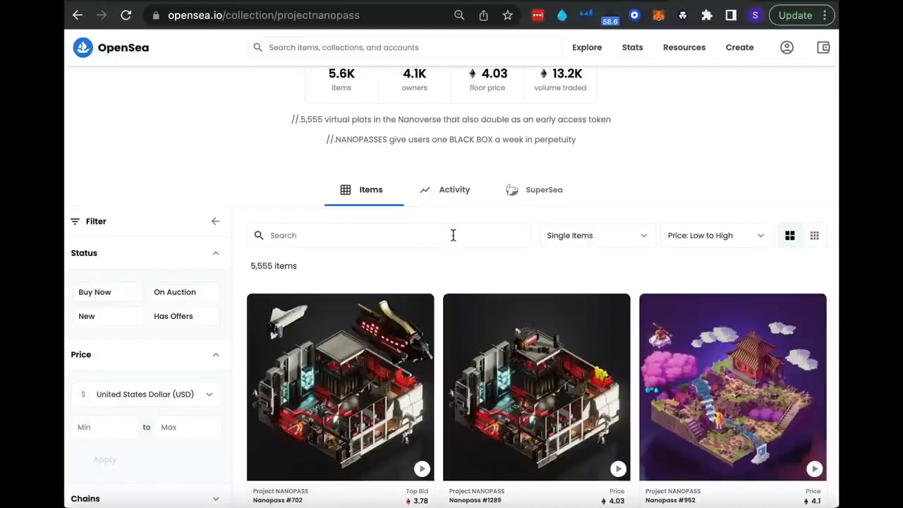
mouse_move(463, 239)
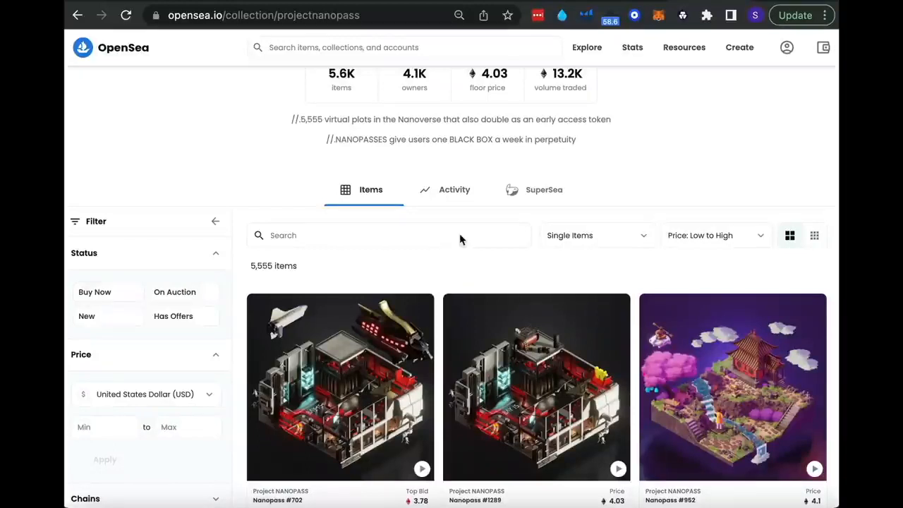
mouse_move(445, 137)
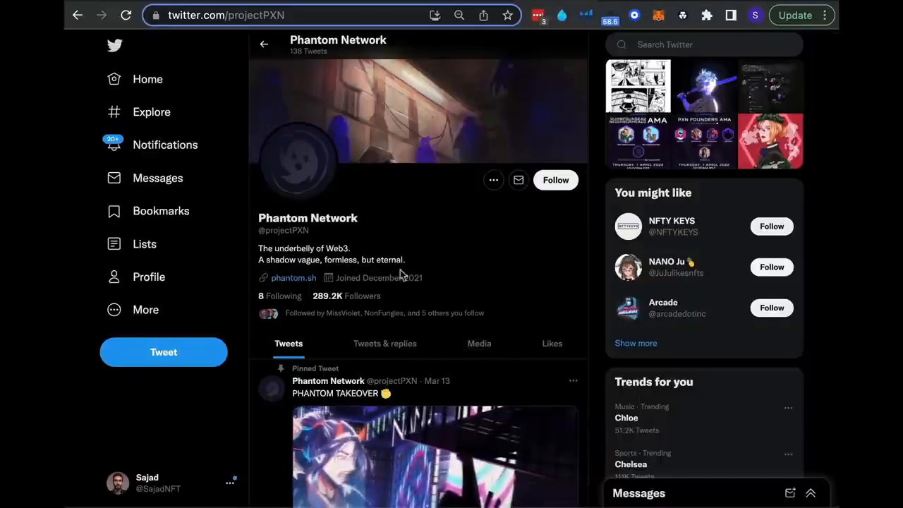
scroll(down, 3)
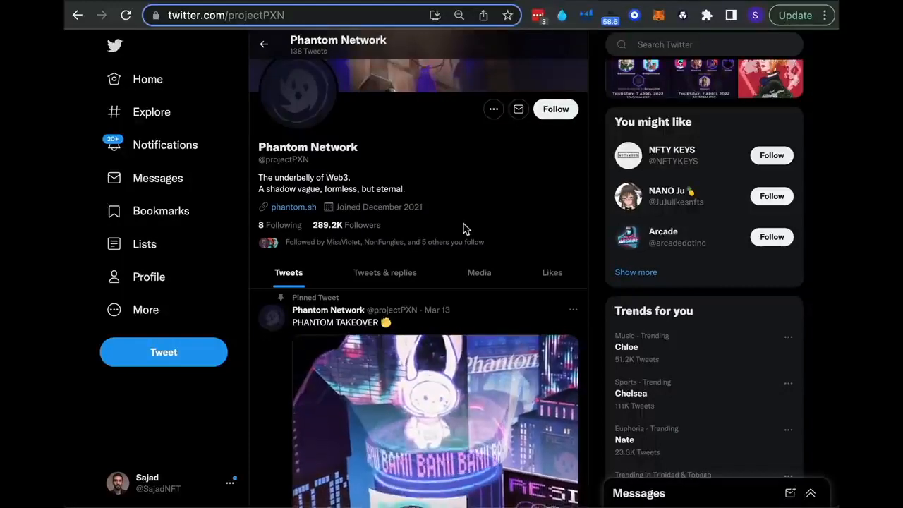
scroll(down, 3)
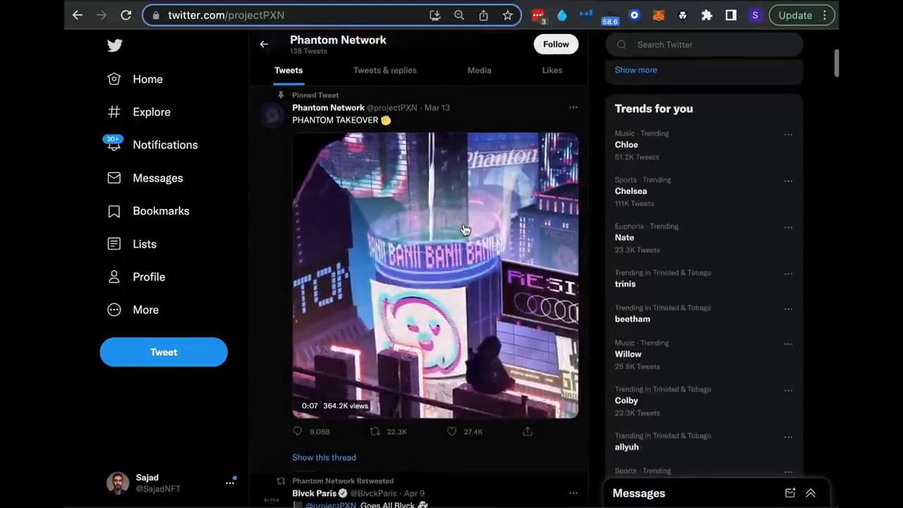
click(479, 70)
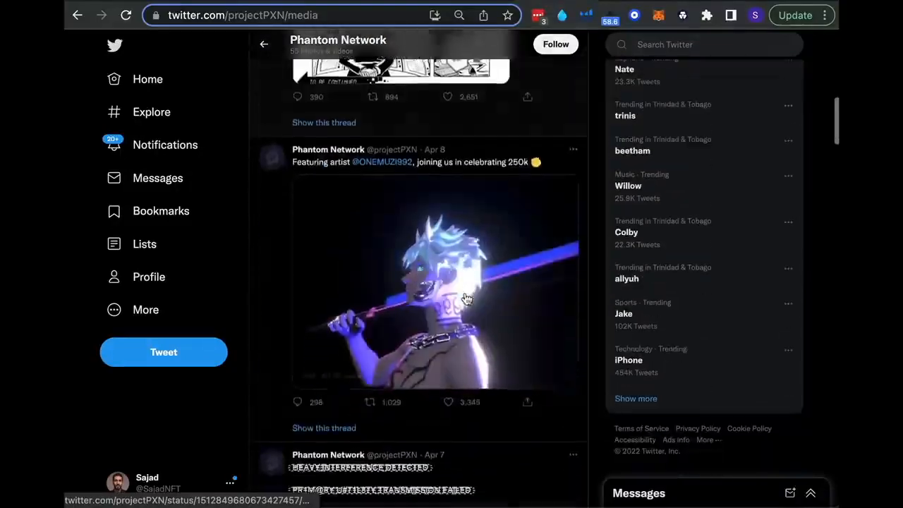
- Scroll through Phantom Network's media posts, including the AMA announcement images
scroll(down, 3)
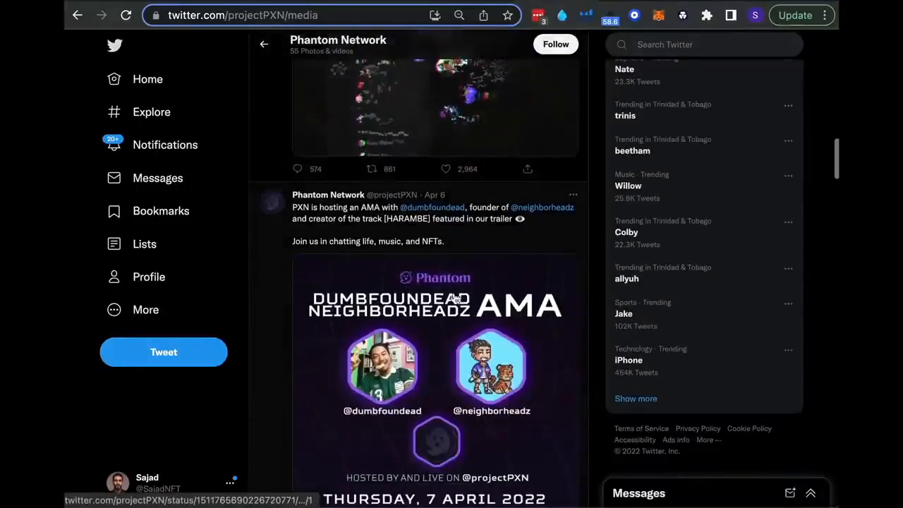
scroll(down, 3)
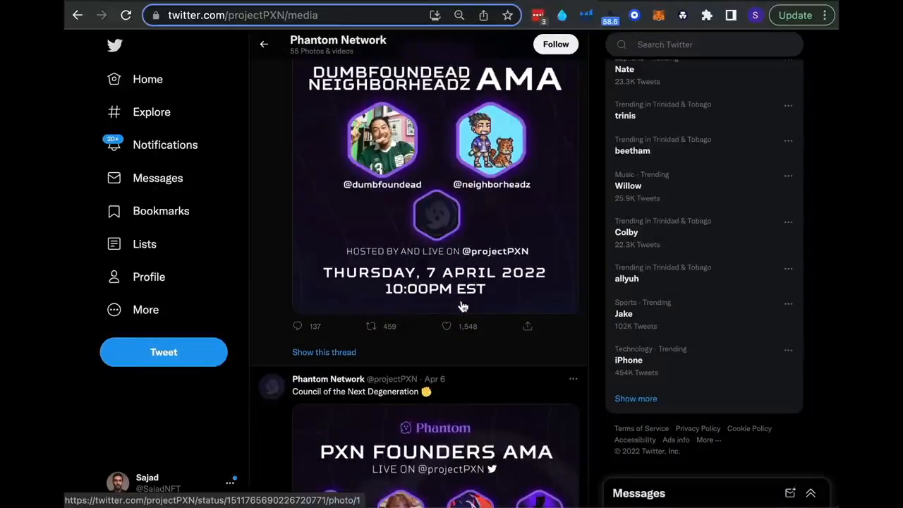
scroll(down, 3)
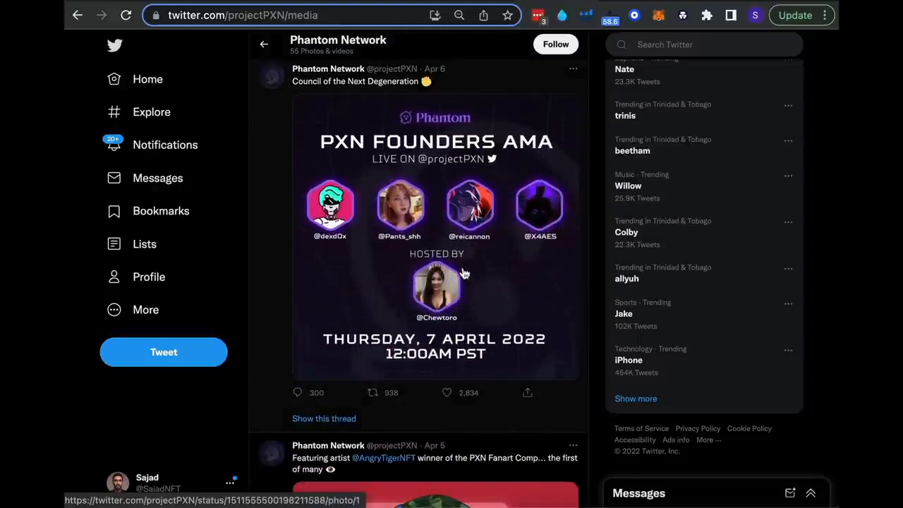
mouse_move(475, 265)
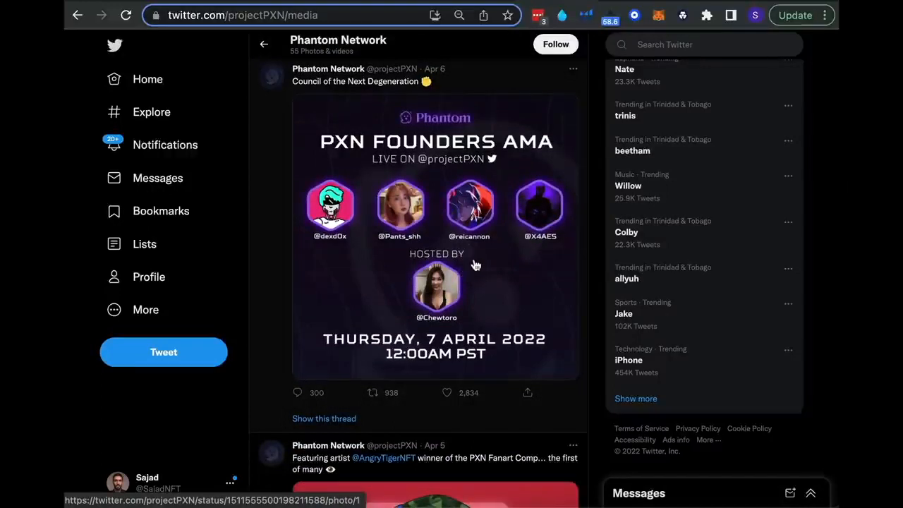
scroll(down, 3)
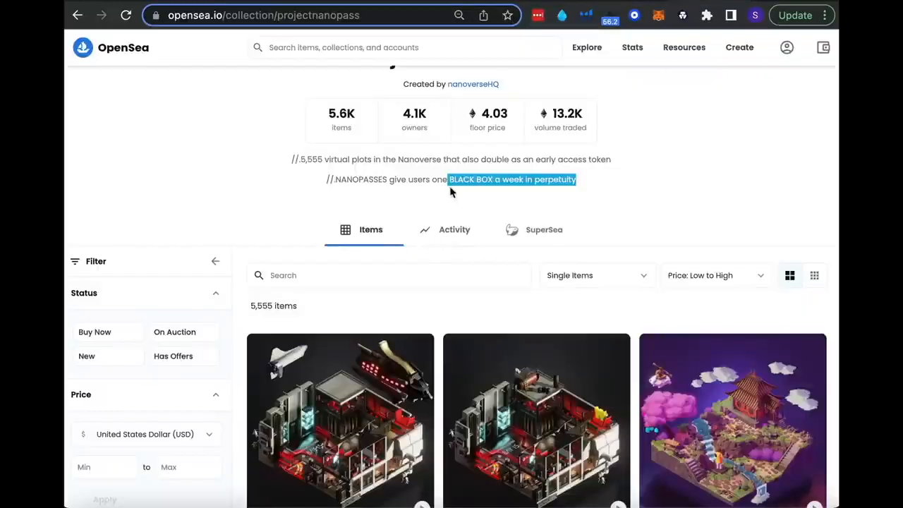
scroll(up, 3)
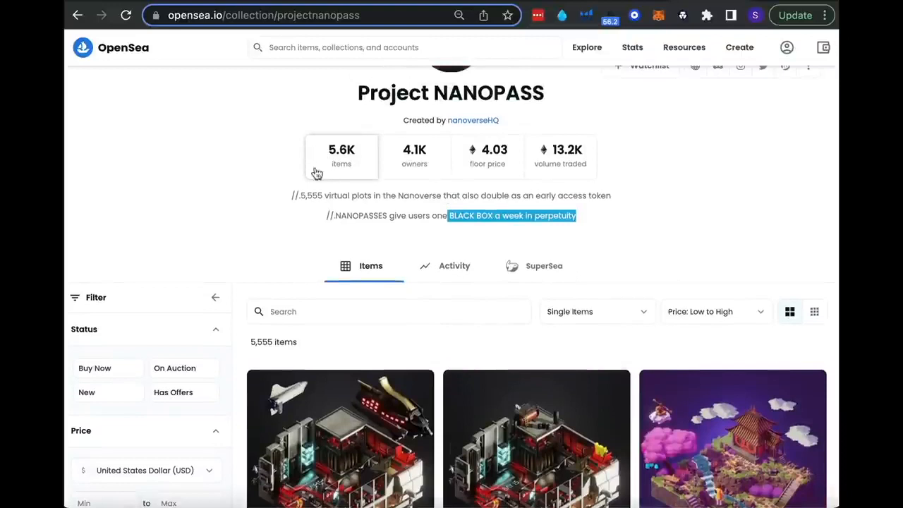
mouse_move(486, 177)
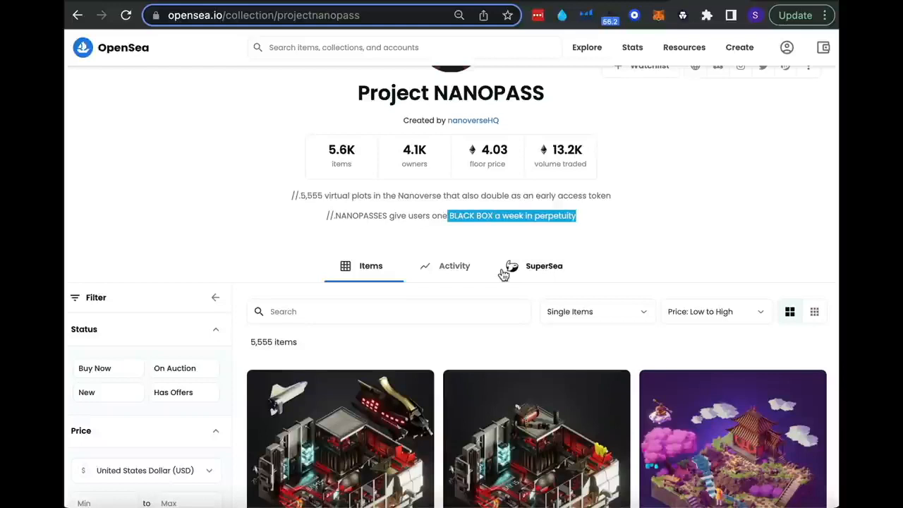
mouse_move(486, 227)
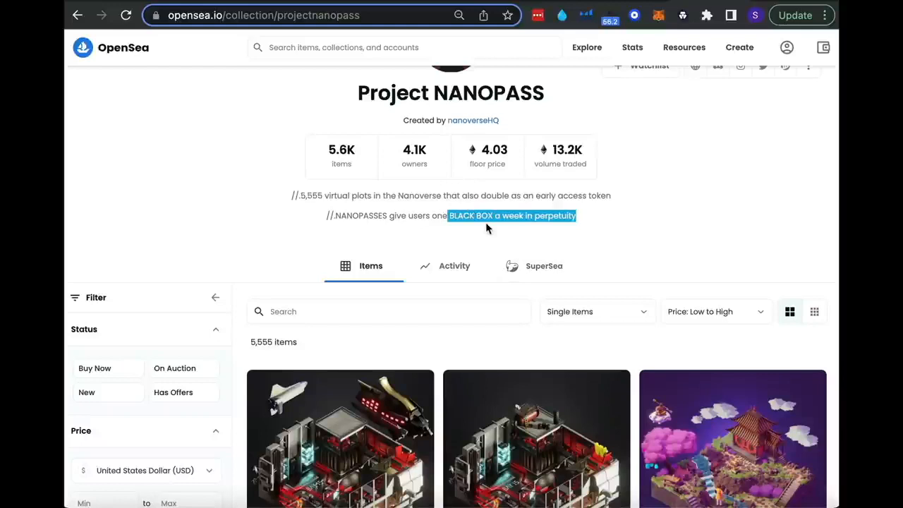
mouse_move(310, 178)
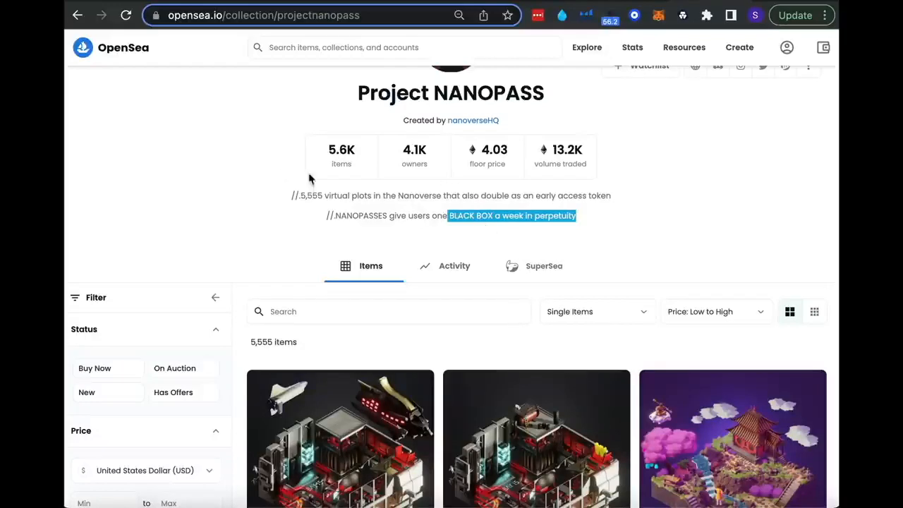
mouse_move(421, 207)
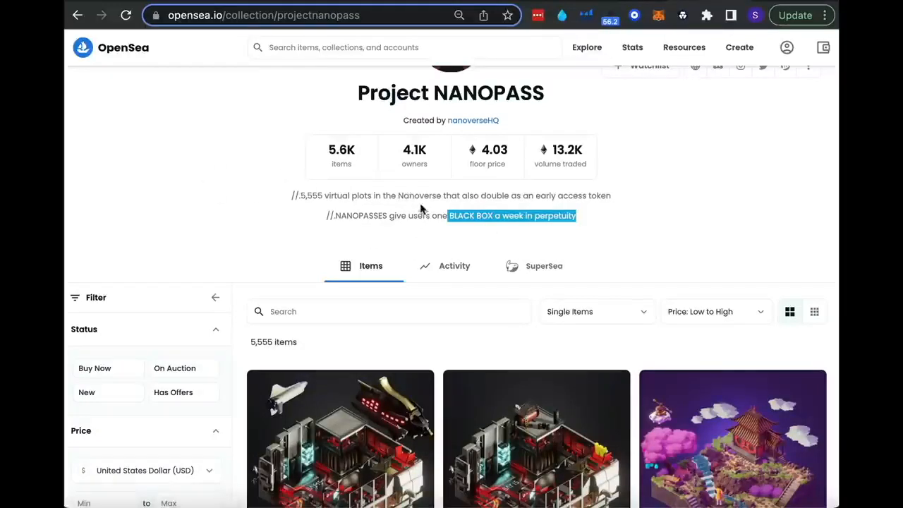
mouse_move(432, 185)
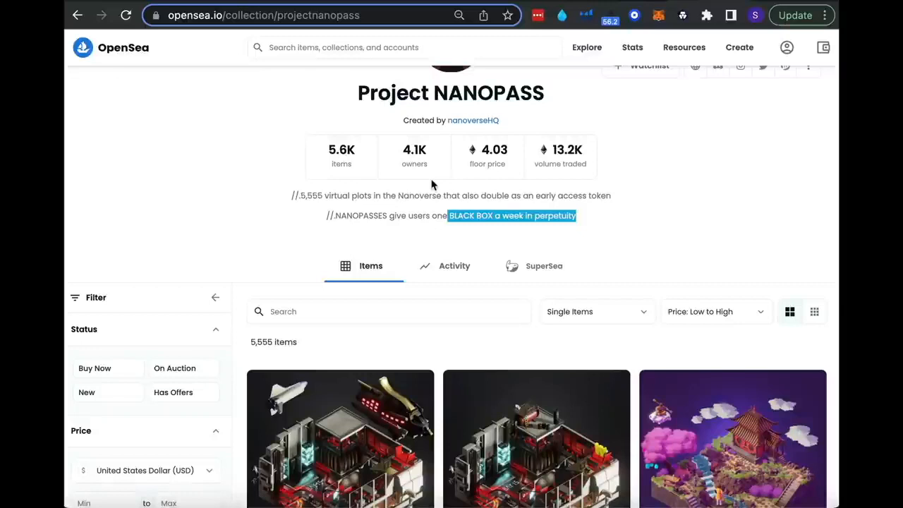
mouse_move(481, 237)
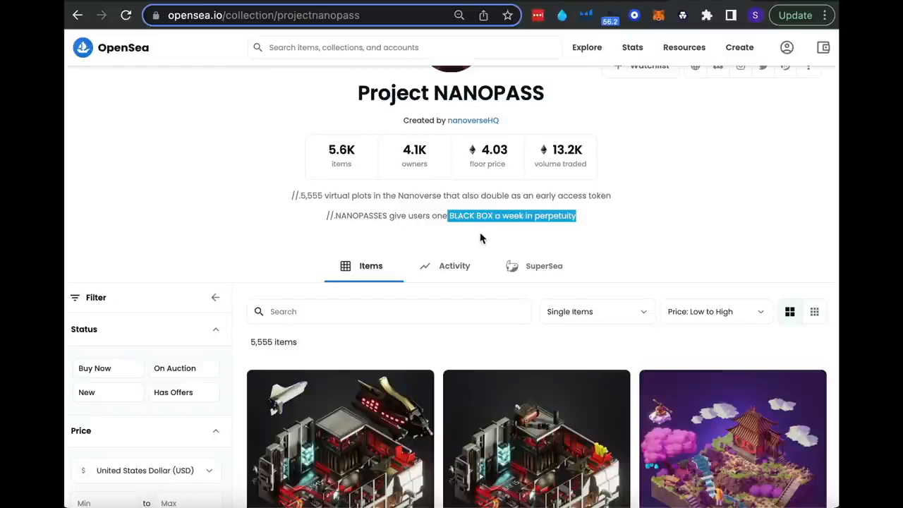
mouse_move(485, 243)
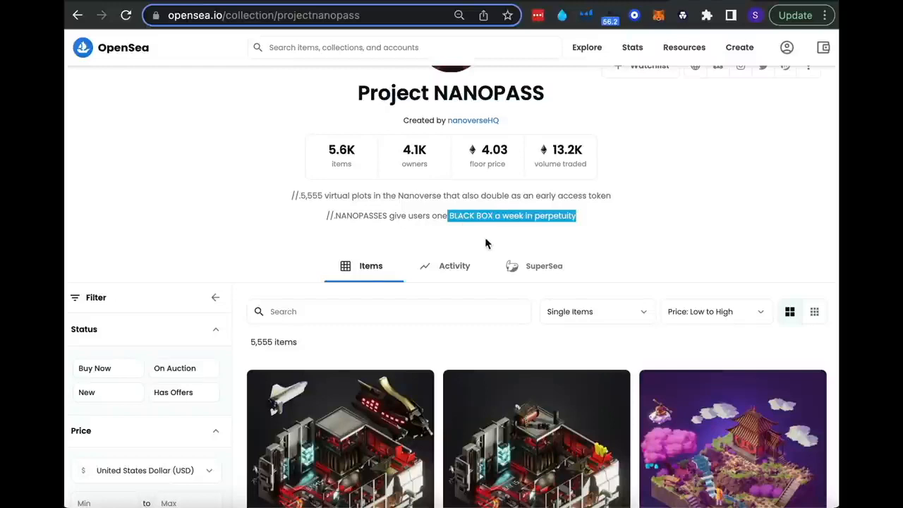
scroll(down, 3)
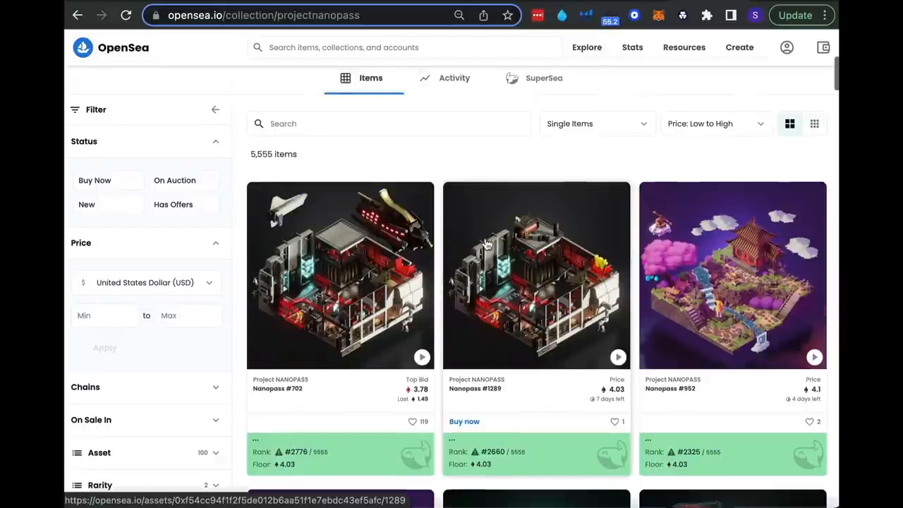
scroll(up, 3)
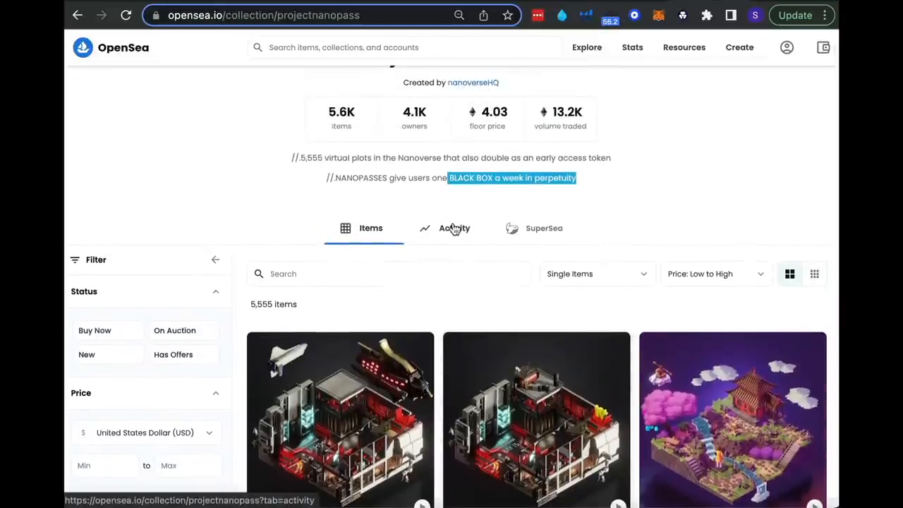
scroll(up, 3)
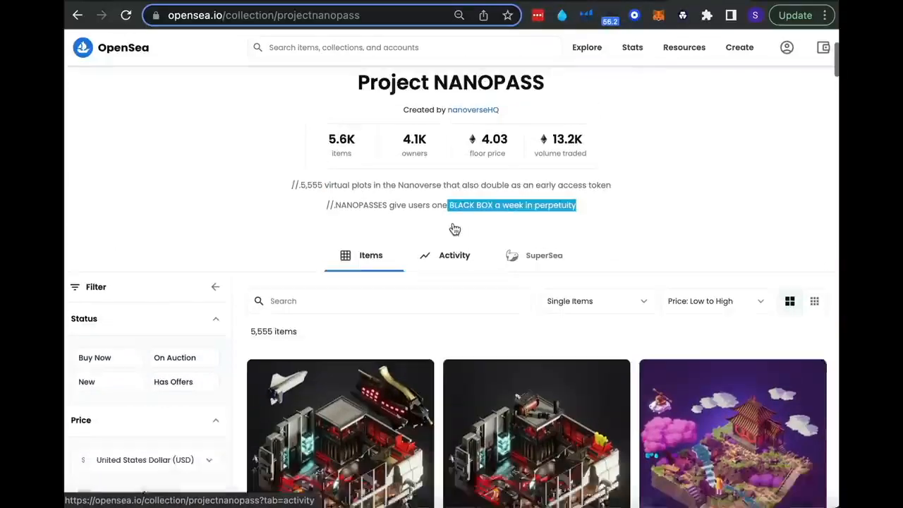
scroll(up, 3)
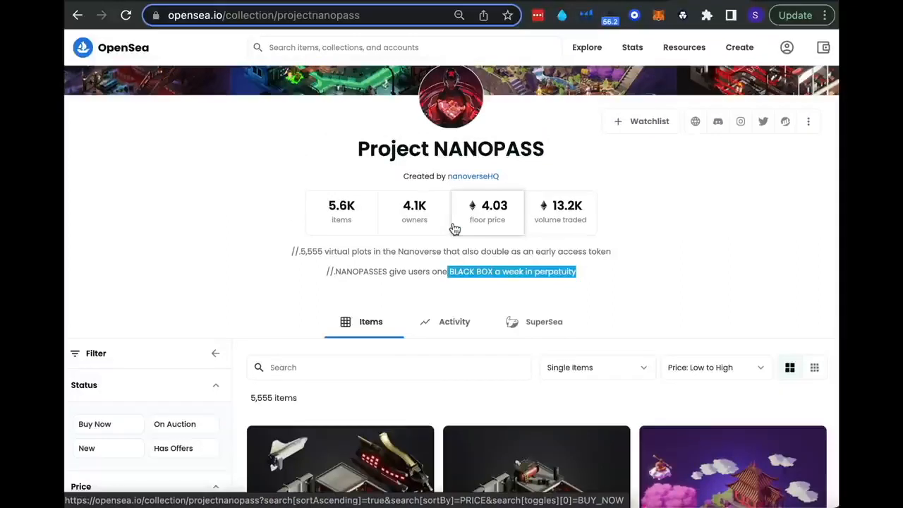
mouse_move(482, 253)
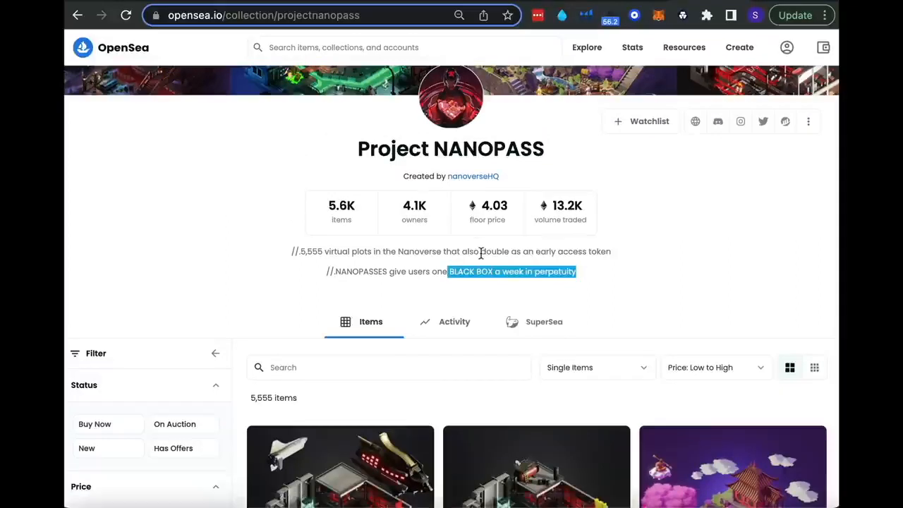
scroll(down, 3)
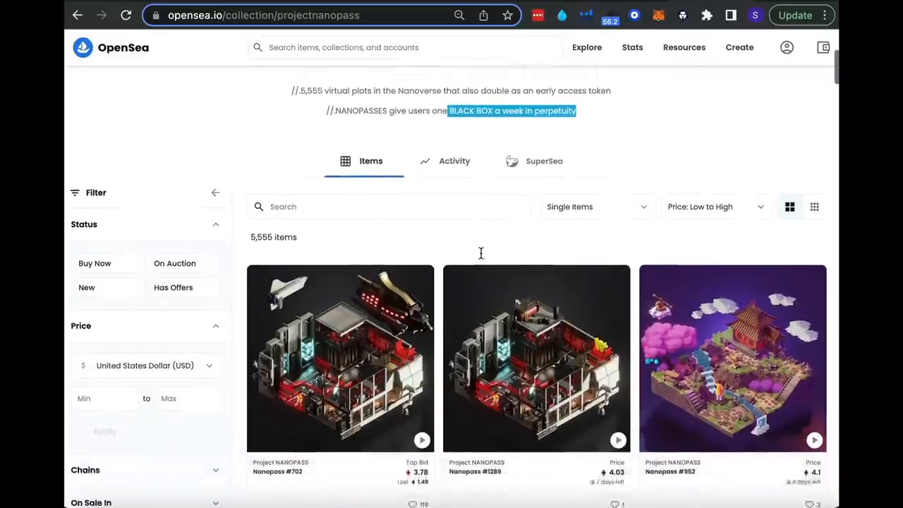
scroll(down, 3)
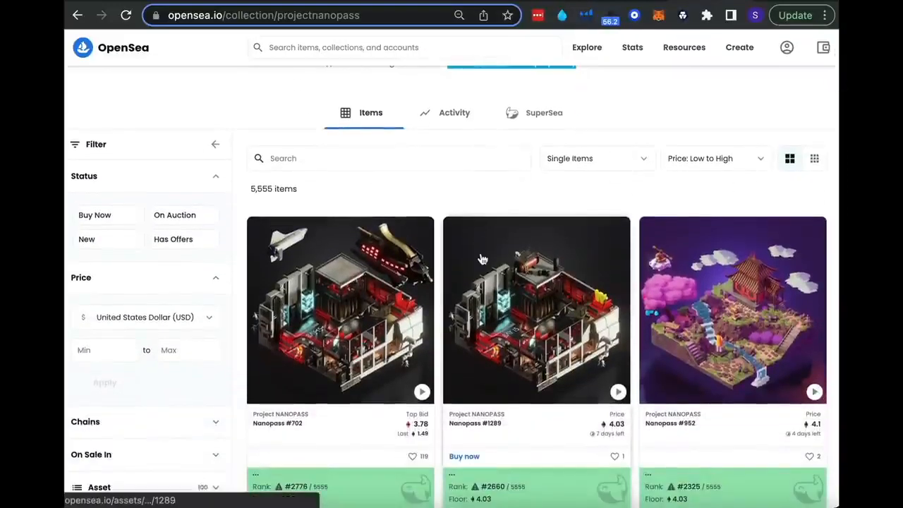
mouse_move(483, 260)
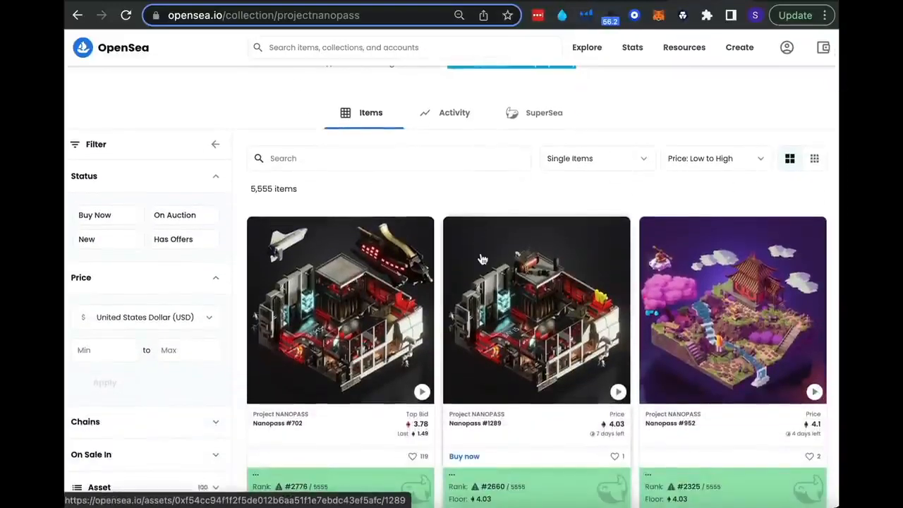